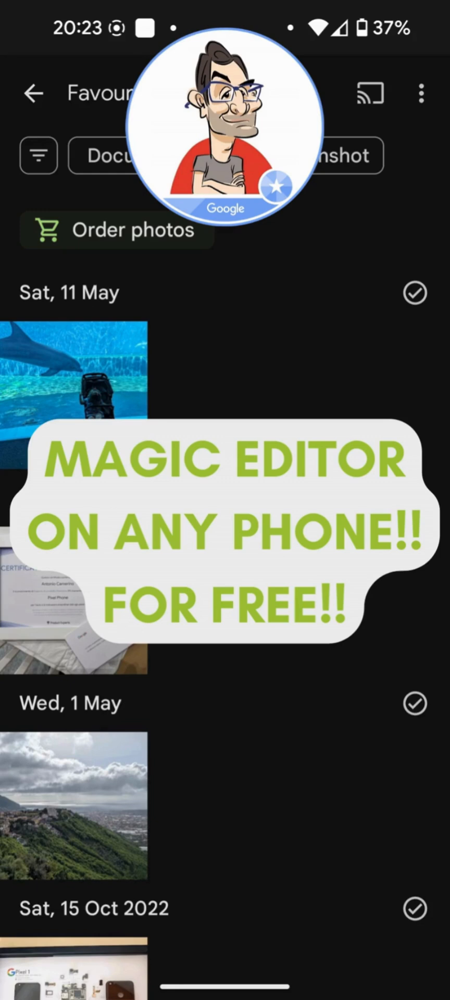
Open the dolphin aquarium photo from Favourites and launch Magic Editor on it.
{"action": "scroll", "scroll_direction": "up", "scroll_amount": 3}
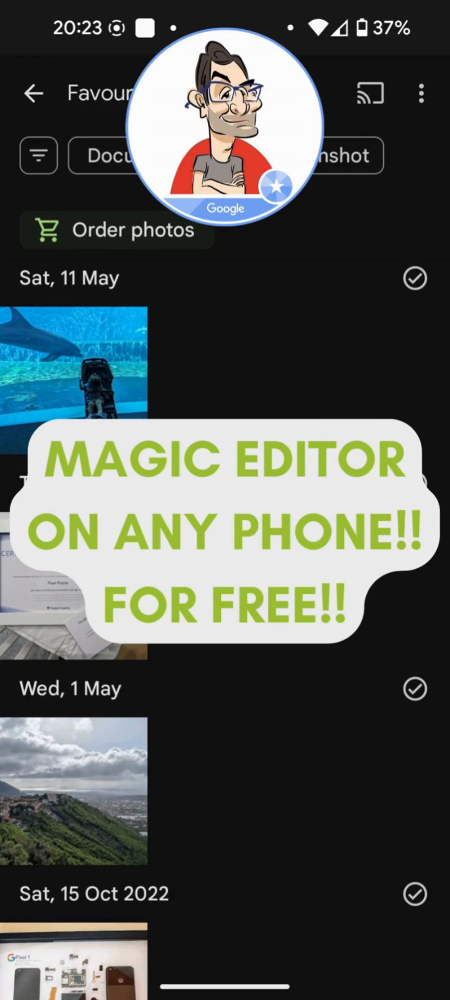
{"action": "left_click", "coordinate": [75, 373]}
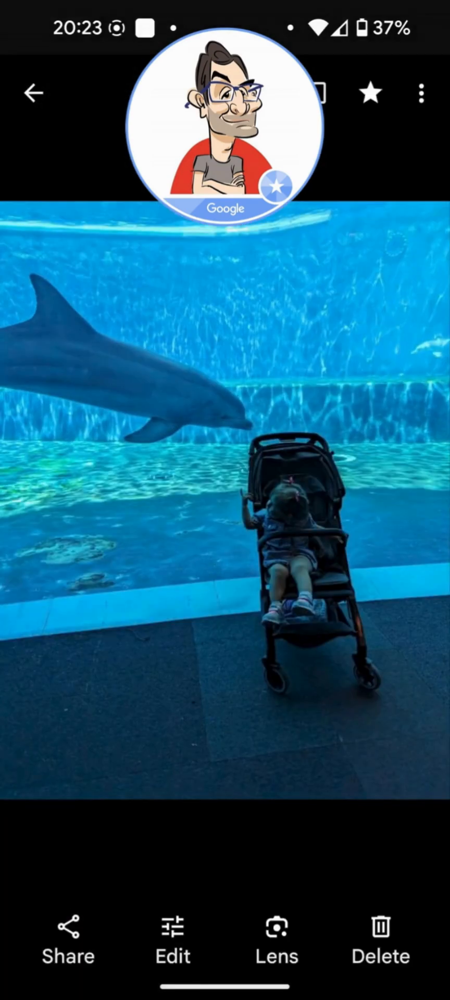
{"action": "left_click", "coordinate": [172, 937]}
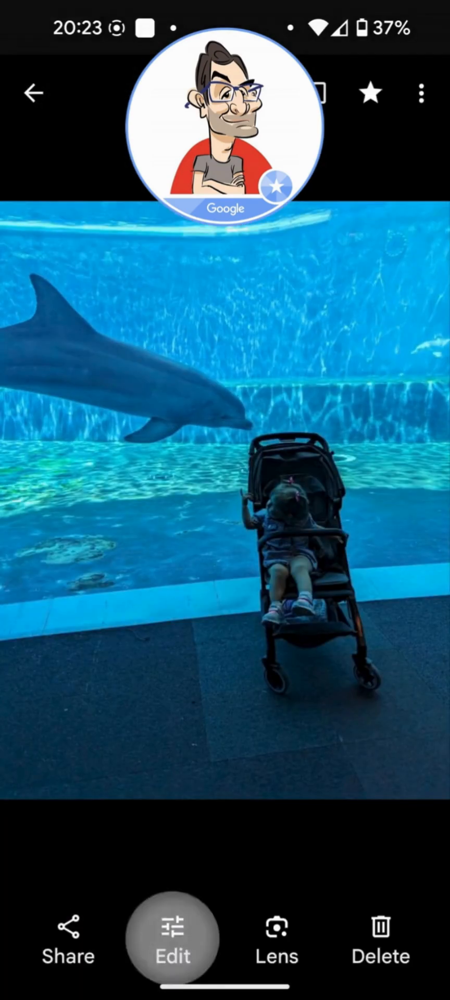
{"action": "left_click", "coordinate": [172, 939]}
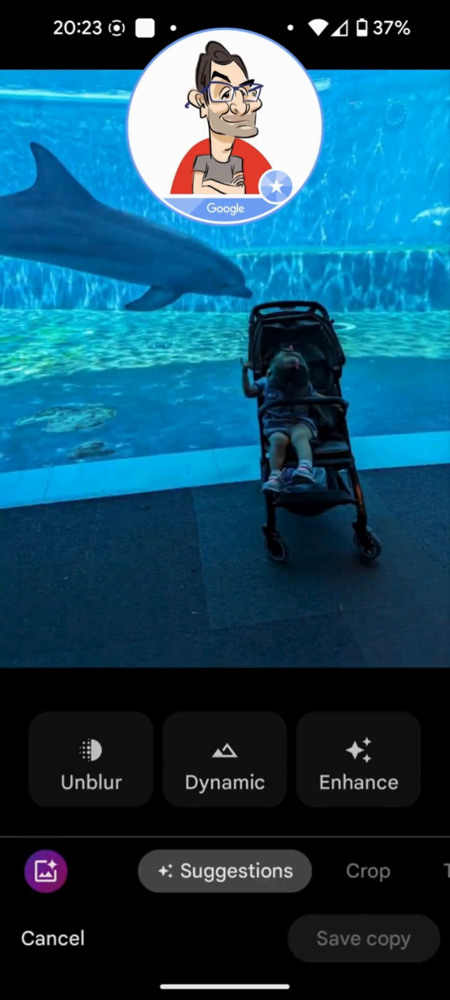
{"action": "left_click", "coordinate": [52, 938]}
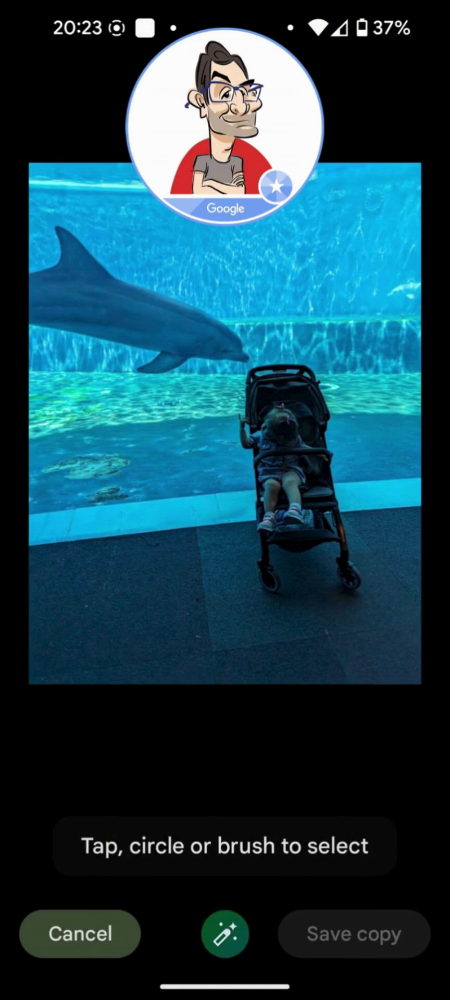
Brush over the dolphin to mark it, then refine the selection to include the tail.
{"action": "left_click", "coordinate": [224, 934]}
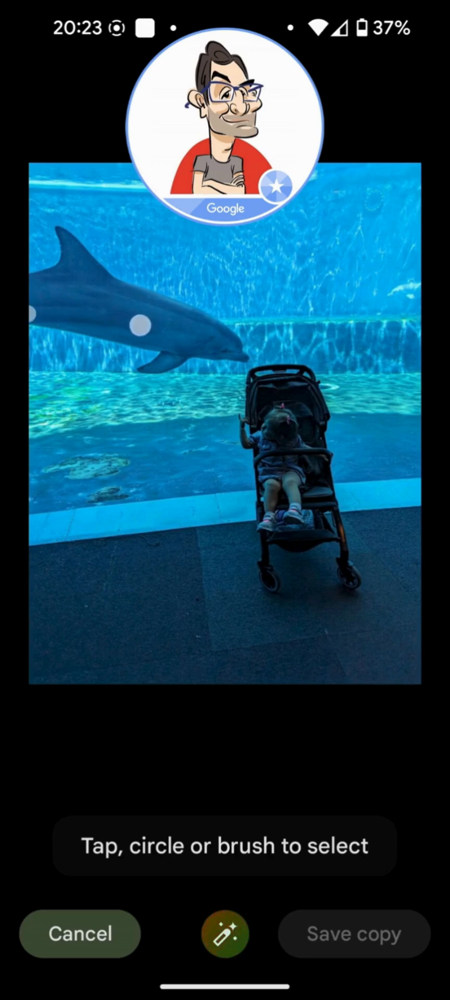
{"action": "left_click", "coordinate": [224, 933]}
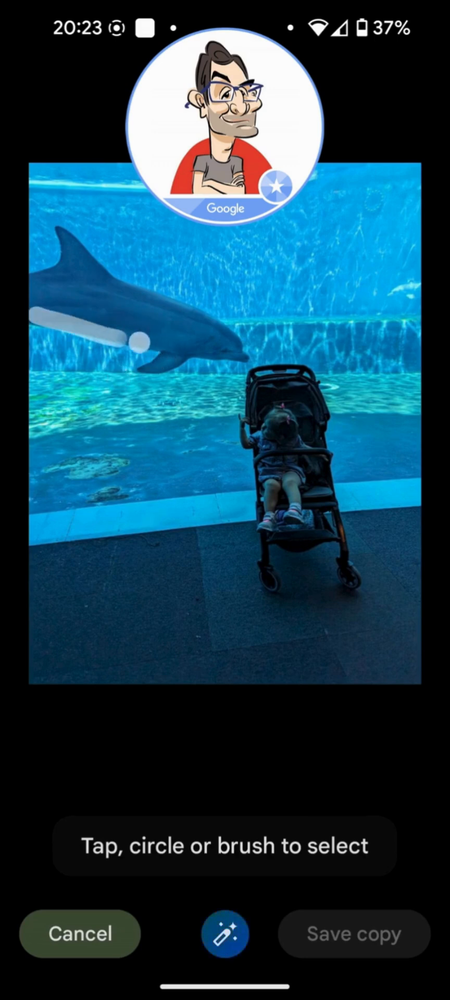
{"action": "left_click_drag", "start_coordinate": [128, 361], "coordinate": [249, 354]}
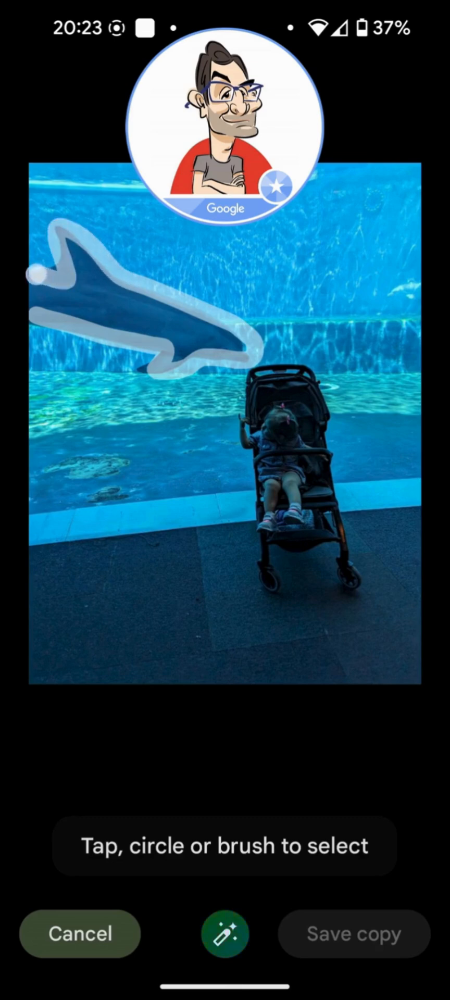
{"action": "left_click", "coordinate": [147, 307]}
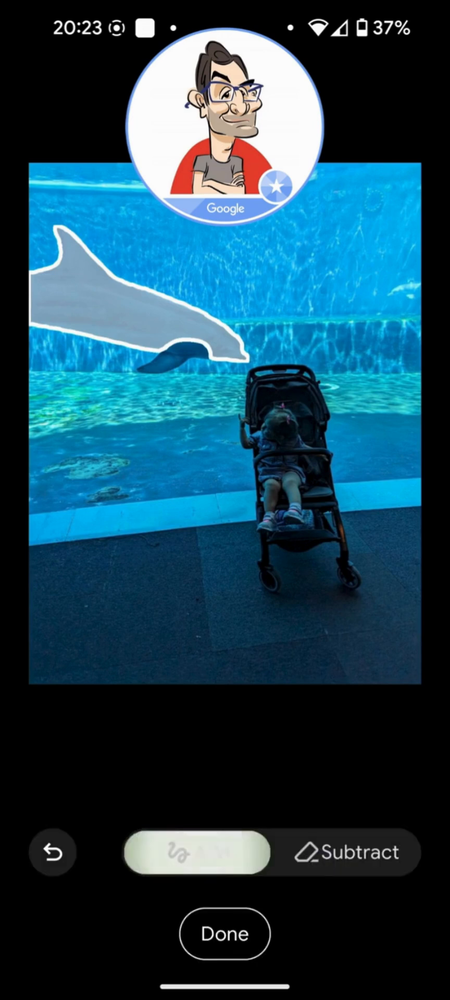
{"action": "left_click", "coordinate": [196, 853]}
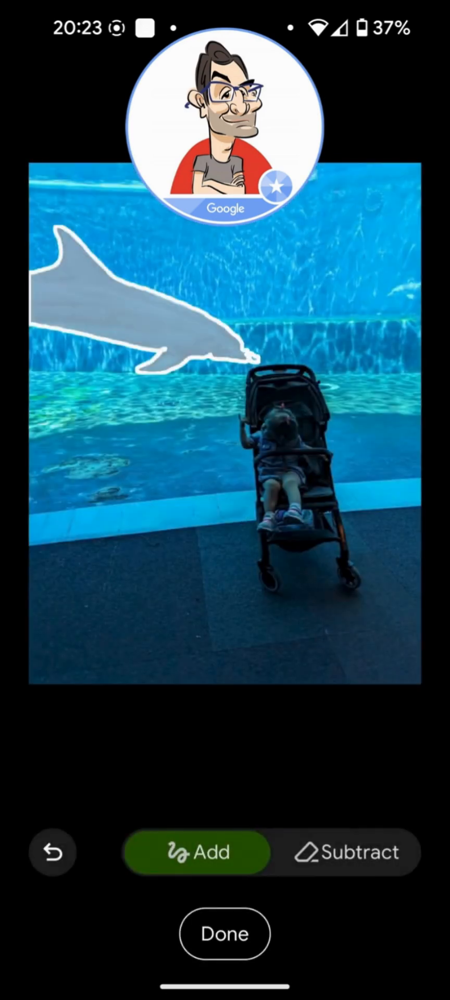
Move the dolphin down toward the child, then cancel the move to keep the original.
{"action": "left_click", "coordinate": [224, 934]}
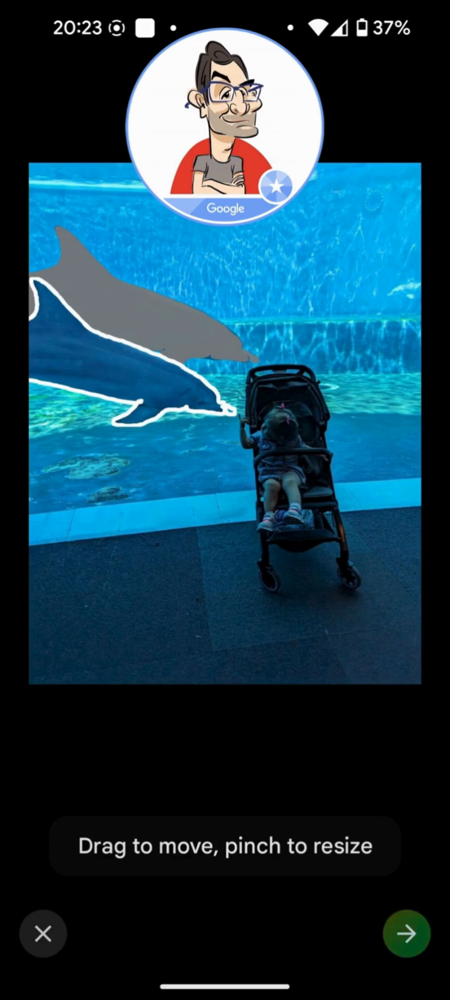
{"action": "left_click", "coordinate": [406, 933]}
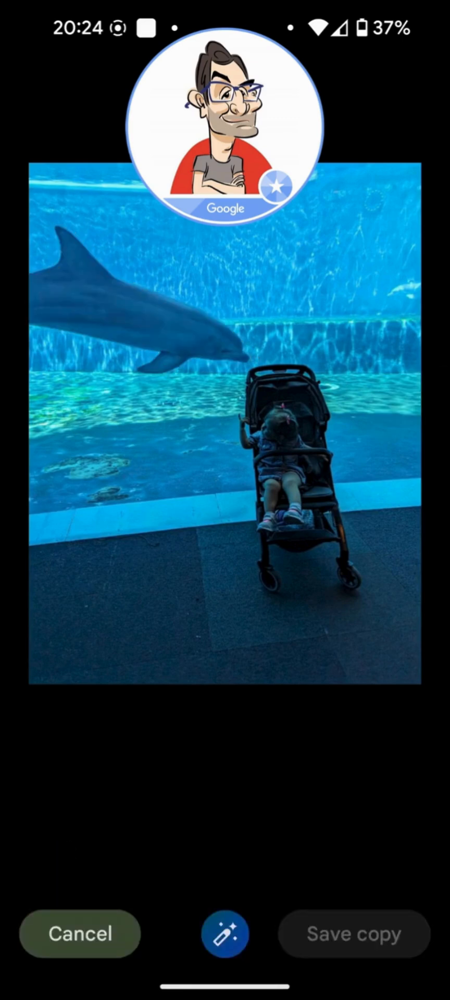
Leave the editor, open the certificate photo from Favourites and start editing it.
{"action": "left_click", "coordinate": [79, 934]}
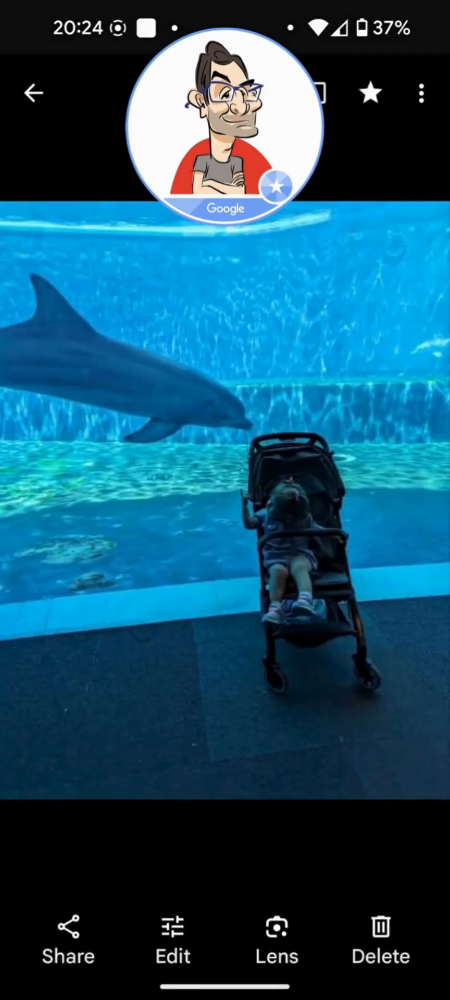
{"action": "left_click", "coordinate": [33, 93]}
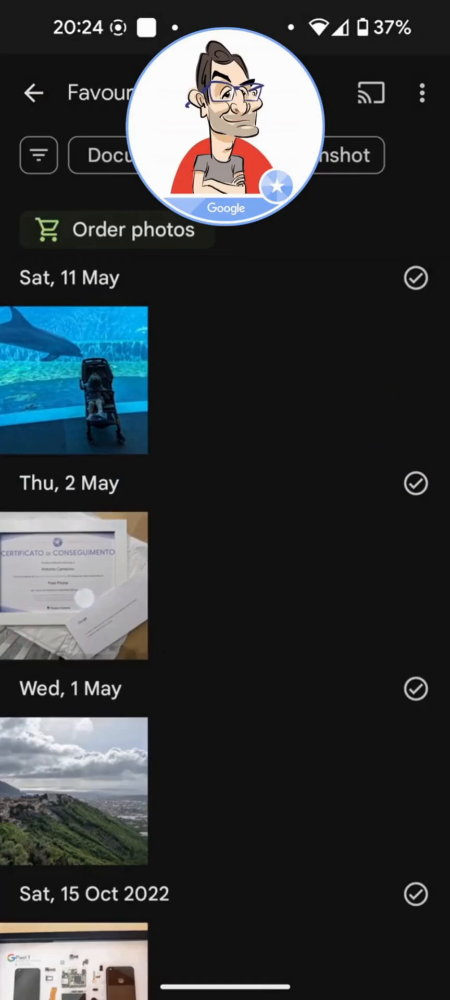
{"action": "left_click", "coordinate": [73, 585]}
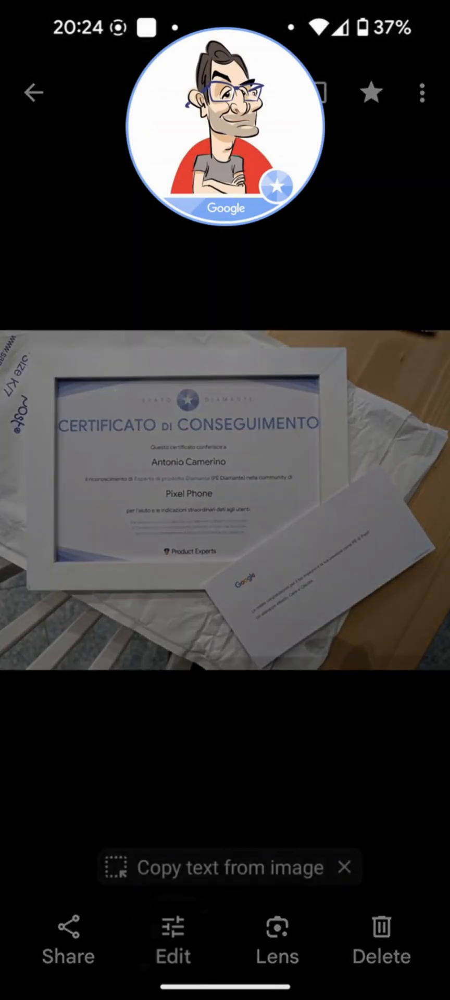
{"action": "left_click", "coordinate": [171, 944]}
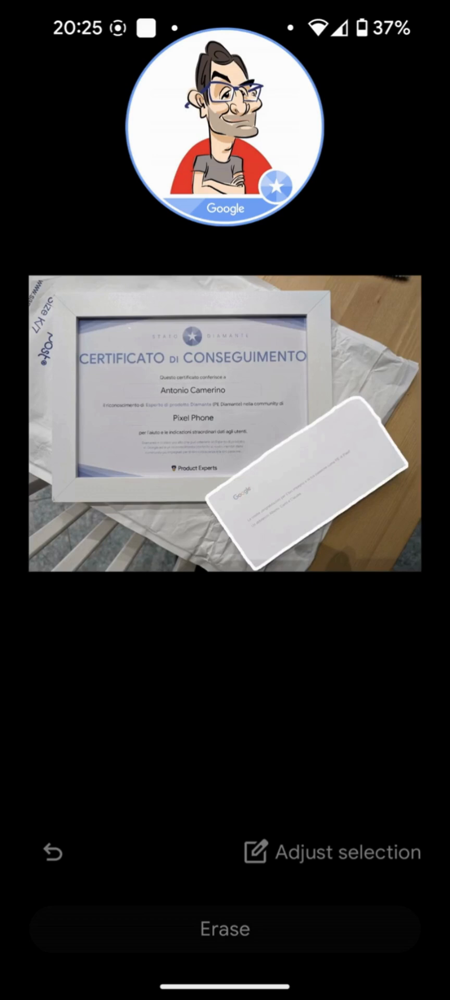
Erase the letter, browse and compare the generated versions, then discard the erased preview.
{"action": "left_click", "coordinate": [224, 928]}
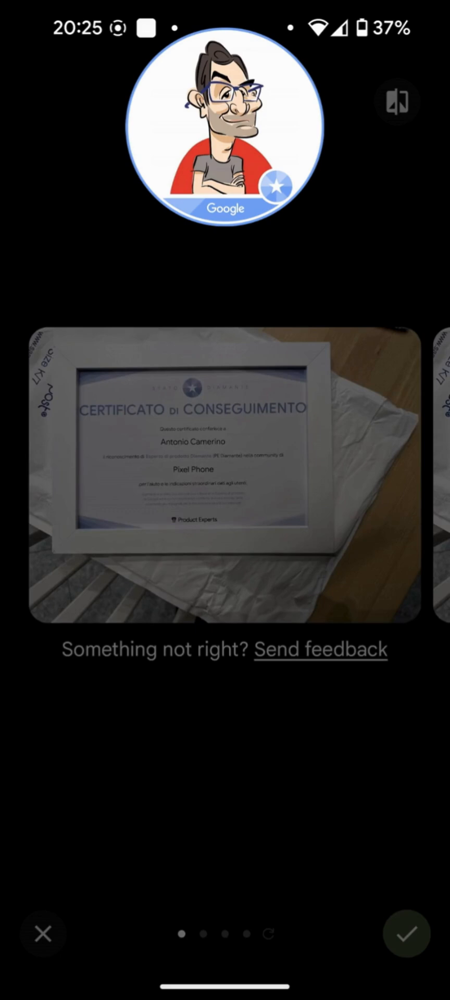
{"action": "scroll", "scroll_direction": "left", "scroll_amount": 3}
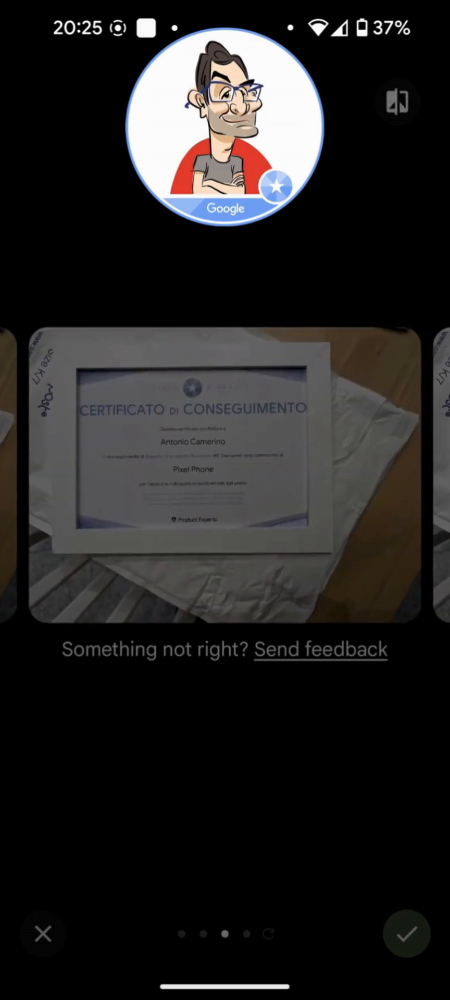
{"action": "left_click", "coordinate": [396, 101]}
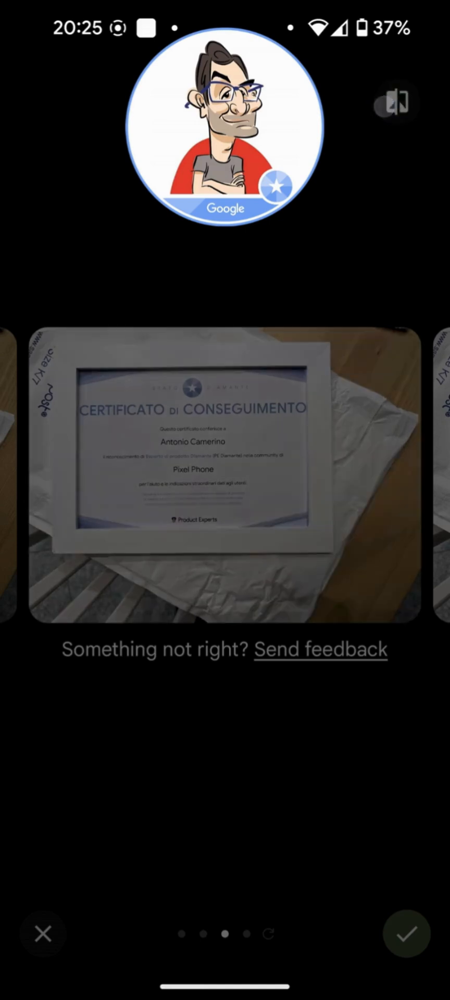
{"action": "left_click", "coordinate": [394, 102]}
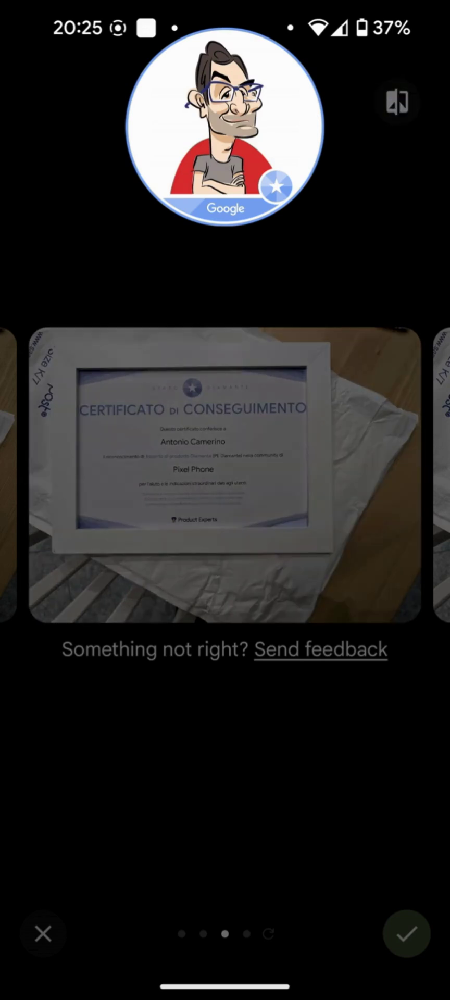
{"action": "left_click", "coordinate": [406, 933]}
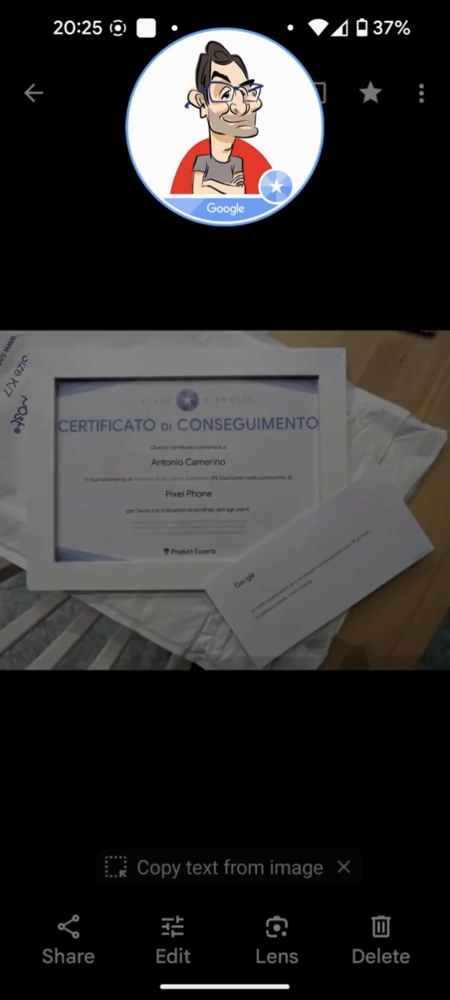
Open the hillside landscape in Magic Editor, generate sunset-sky versions, then discard them.
{"action": "left_click", "coordinate": [33, 93]}
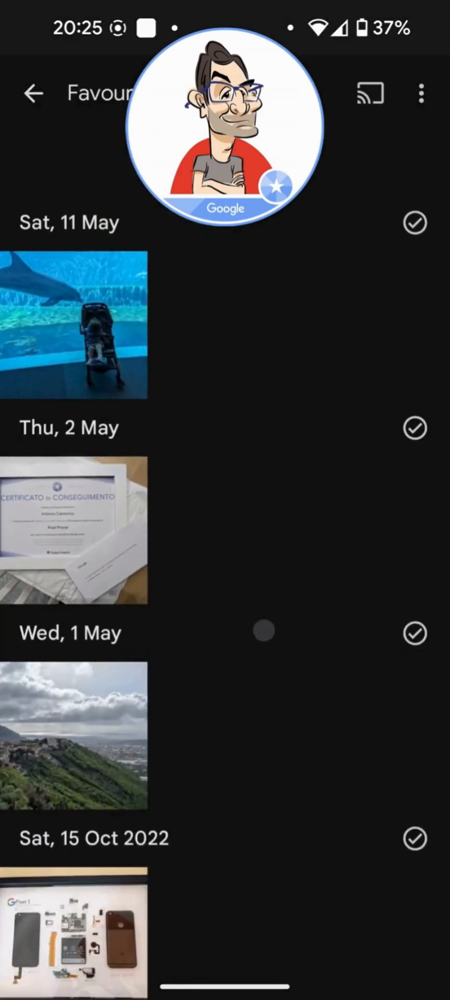
{"action": "left_click", "coordinate": [75, 736]}
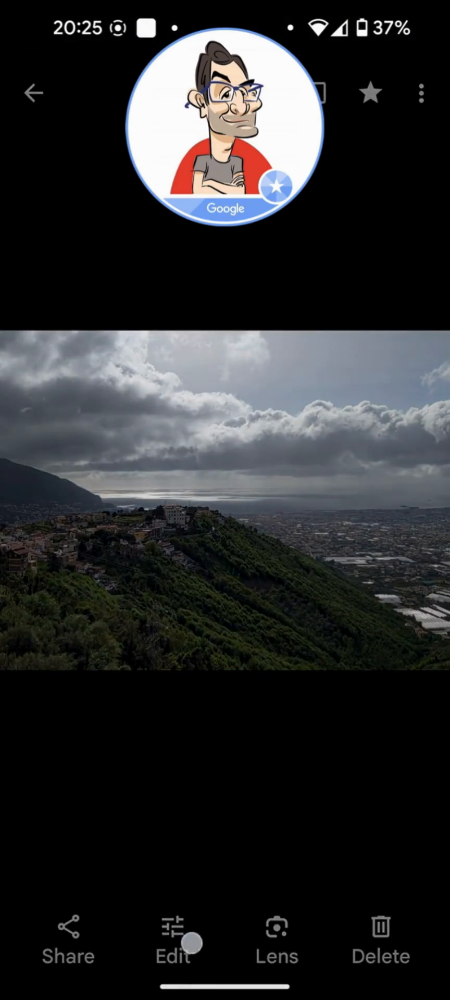
{"action": "left_click", "coordinate": [173, 944]}
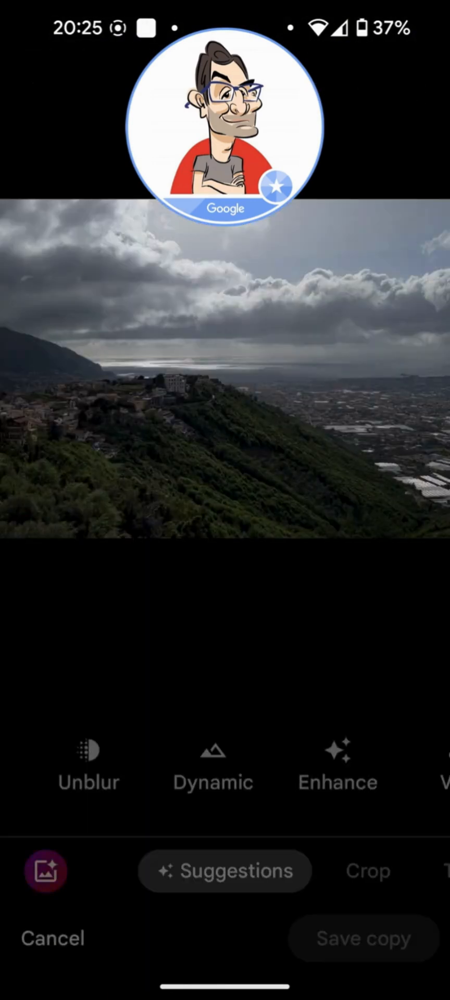
{"action": "left_click", "coordinate": [45, 870]}
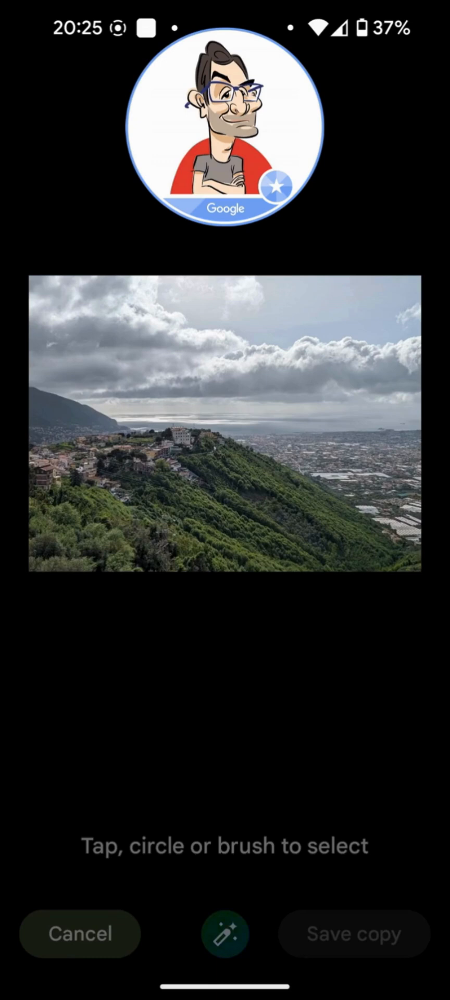
{"action": "left_click", "coordinate": [224, 935]}
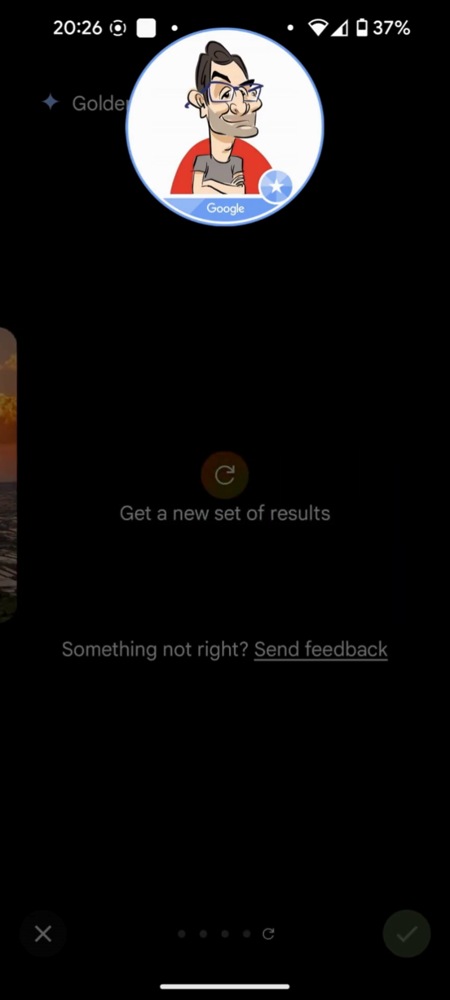
{"action": "left_click", "coordinate": [224, 475]}
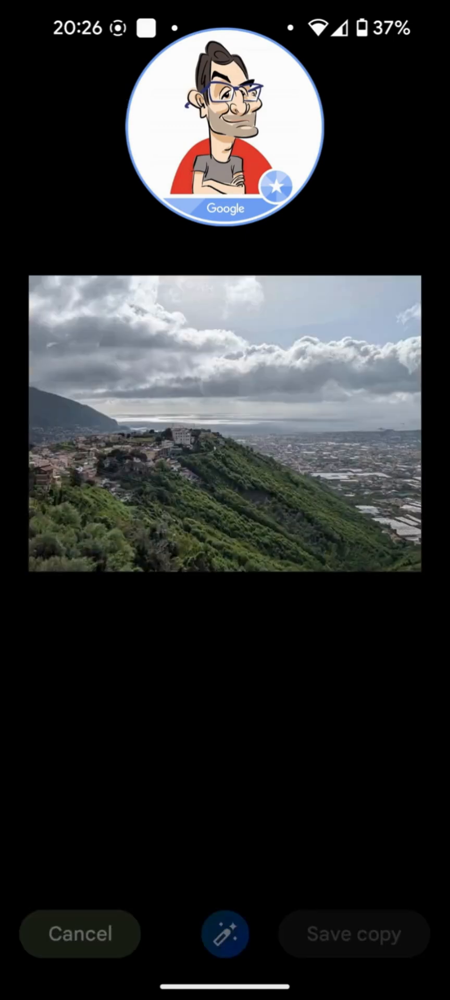
{"action": "left_click", "coordinate": [224, 933]}
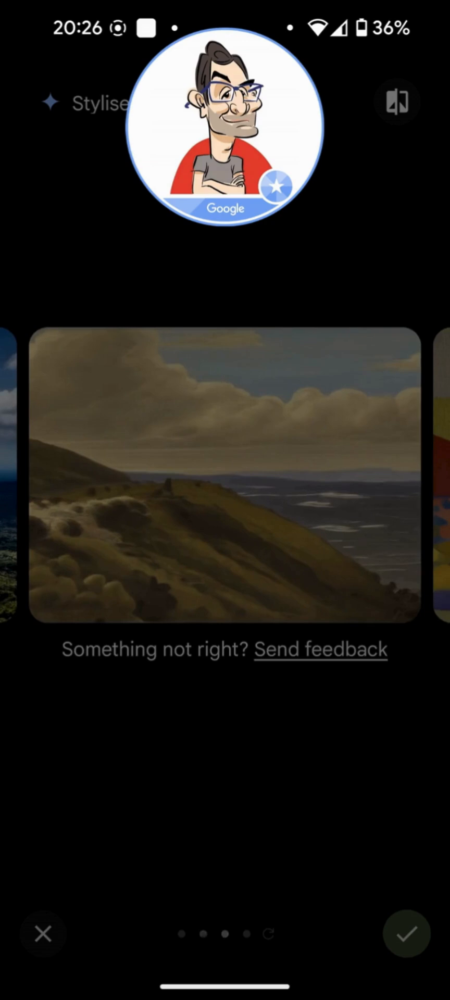
{"action": "left_click_drag", "start_coordinate": [319, 478], "coordinate": [127, 478]}
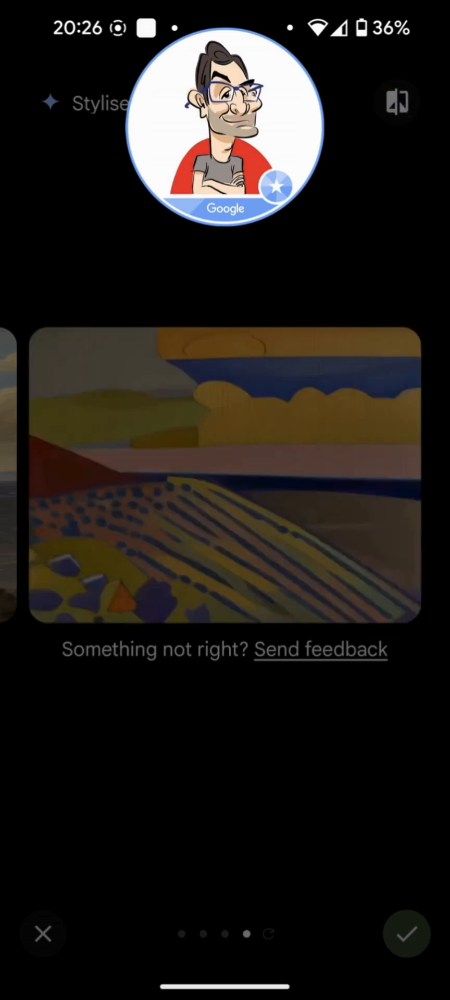
{"action": "left_click", "coordinate": [396, 102]}
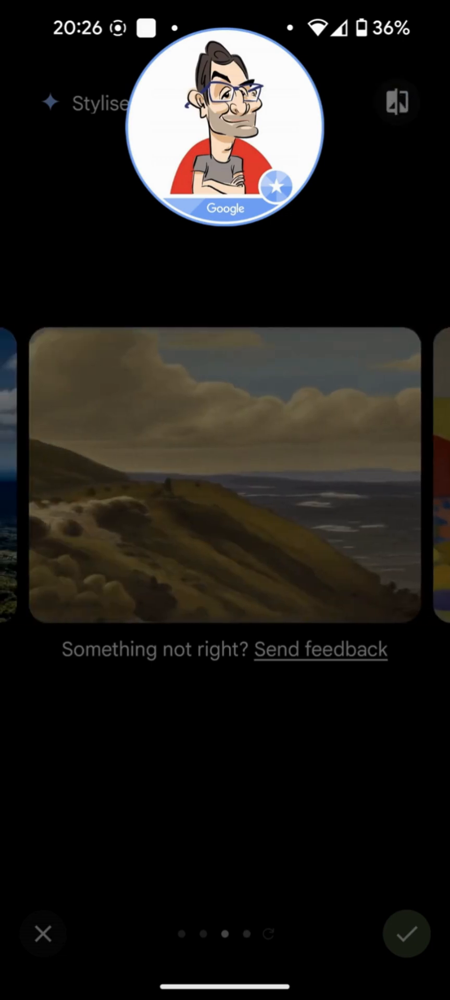
{"action": "left_click", "coordinate": [224, 476]}
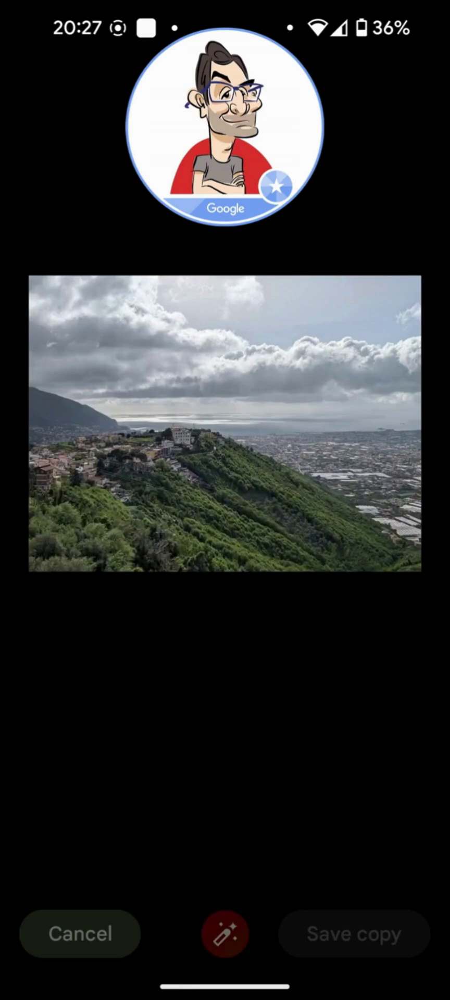
{"action": "left_click", "coordinate": [224, 933]}
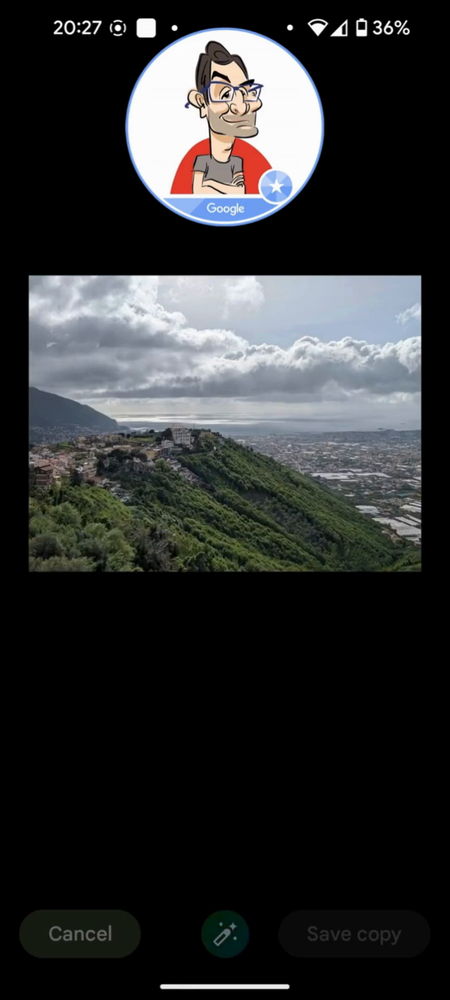
{"action": "left_click", "coordinate": [225, 934]}
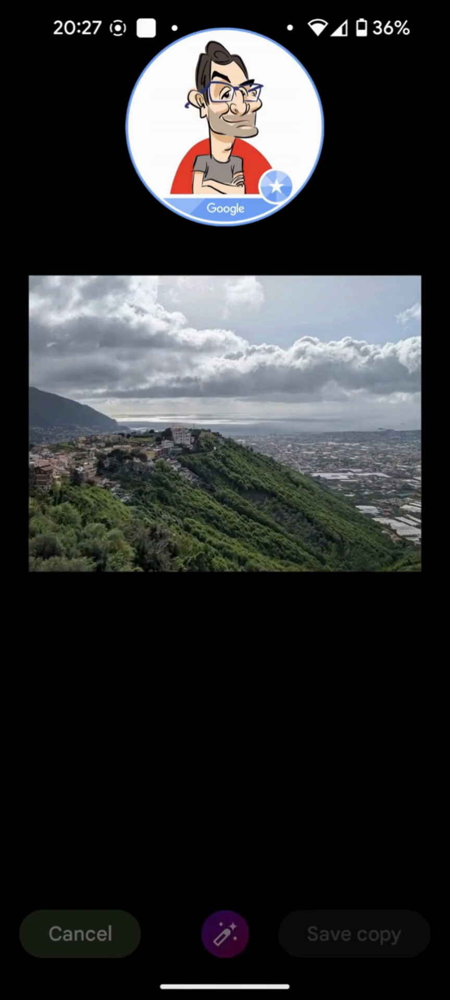
{"action": "left_click", "coordinate": [224, 933]}
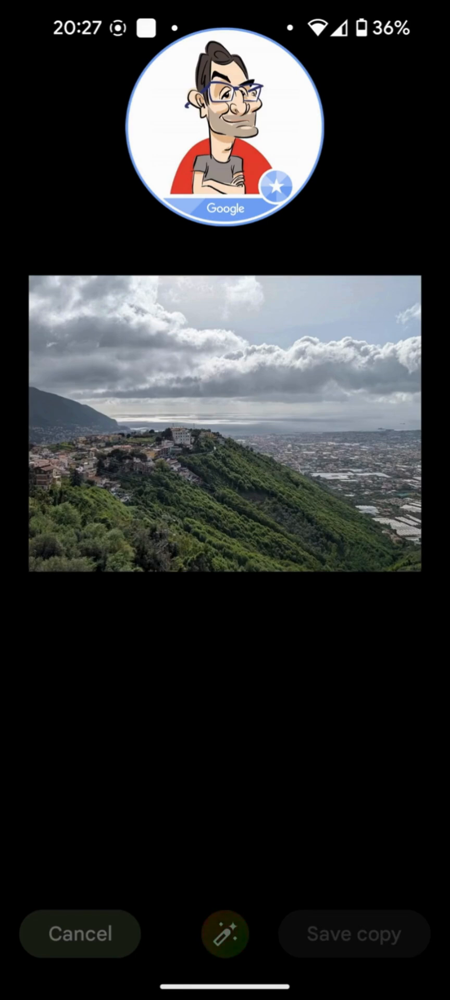
{"action": "left_click", "coordinate": [225, 933]}
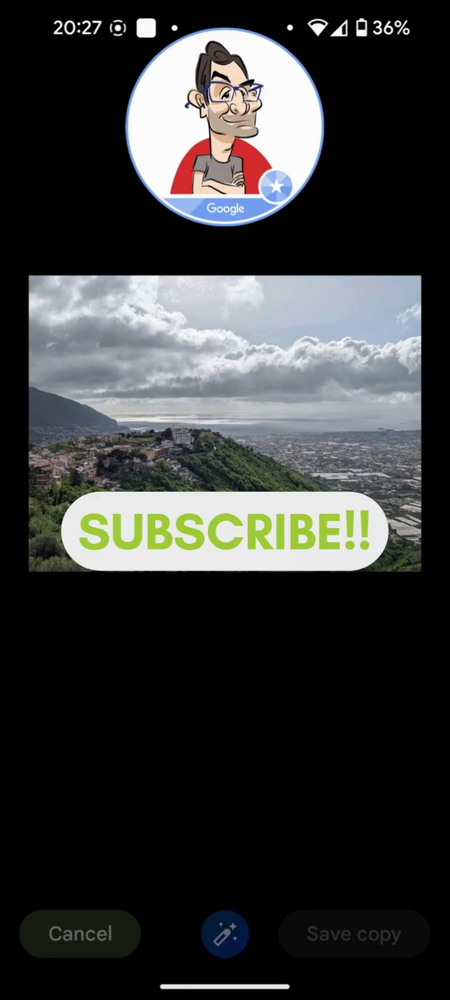
{"action": "left_click", "coordinate": [224, 934]}
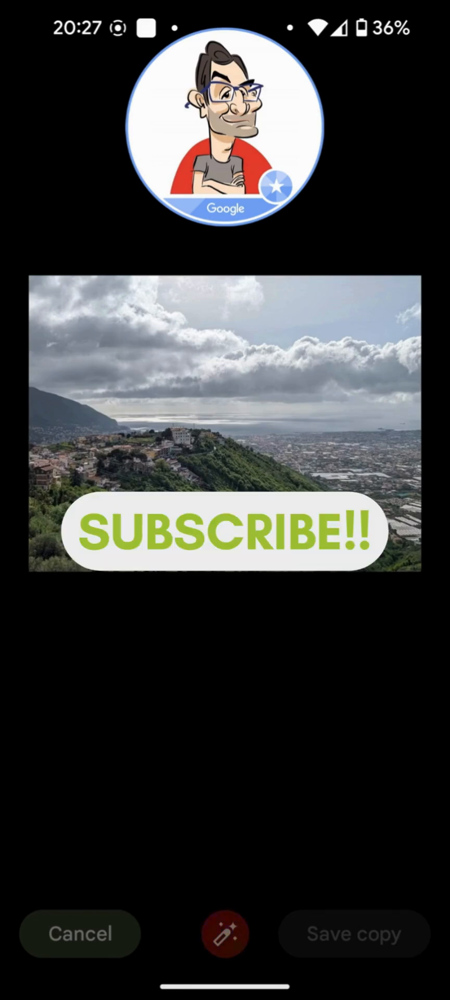
{"action": "left_click", "coordinate": [225, 933]}
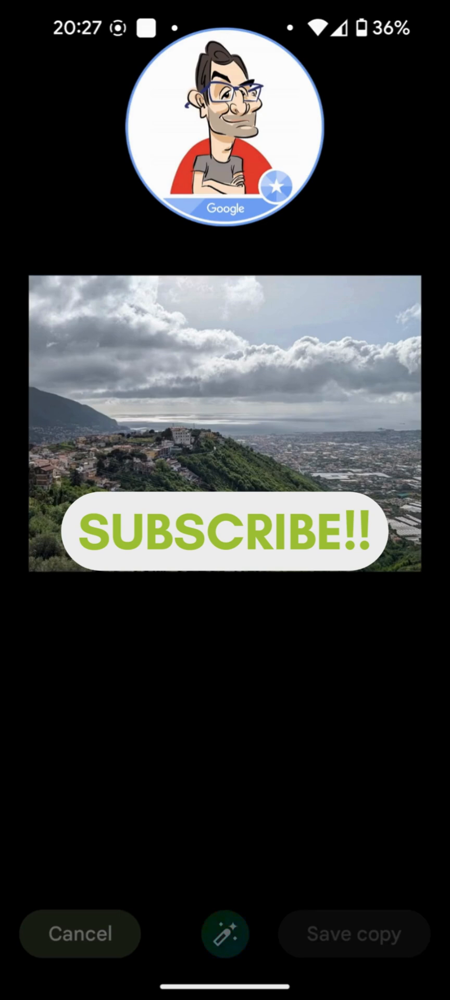
{"action": "left_click", "coordinate": [225, 934]}
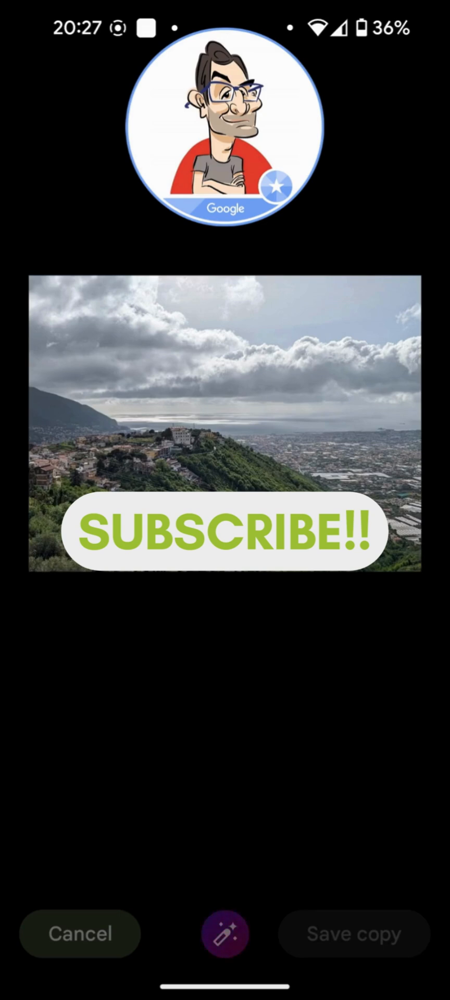
{"action": "left_click", "coordinate": [224, 933]}
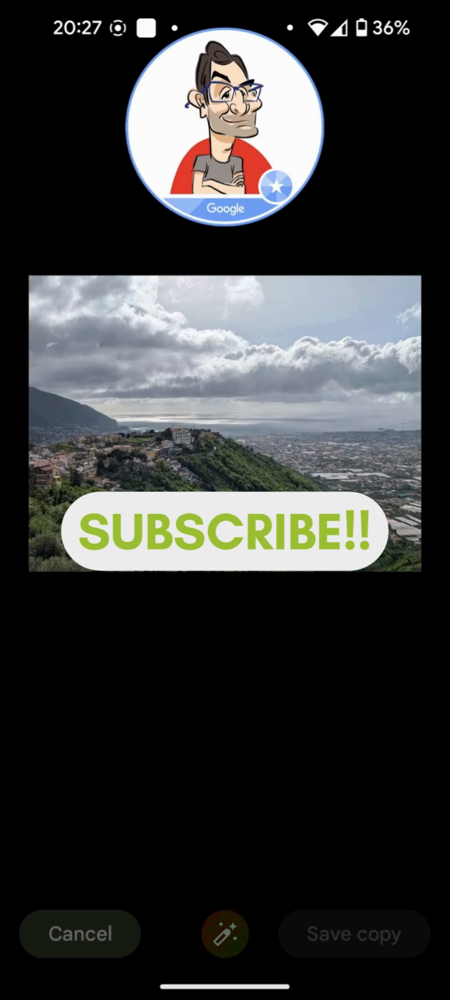